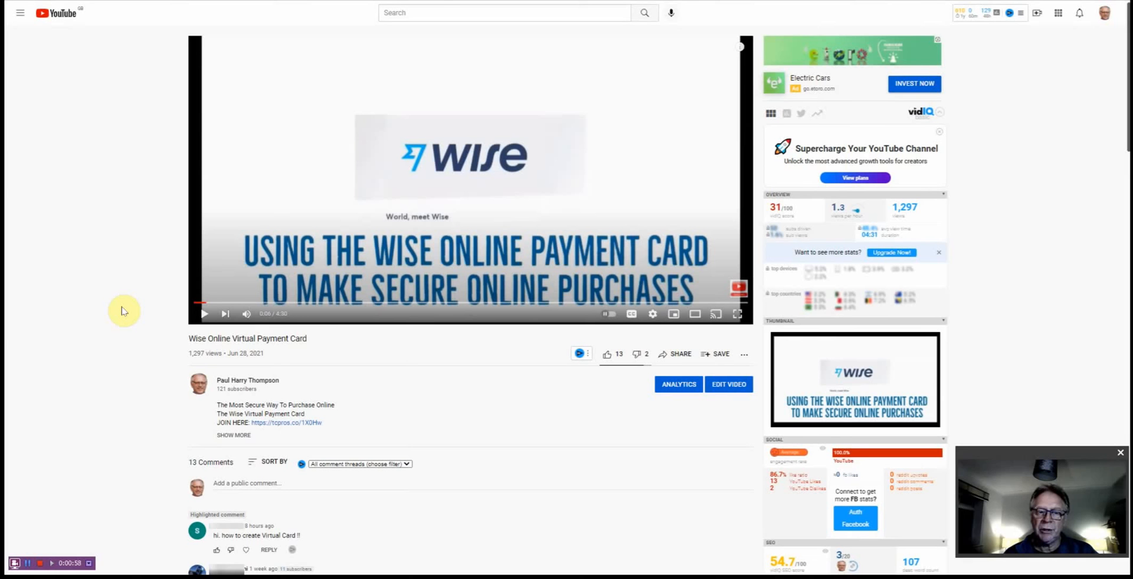
{"action": "mouse_move", "coordinate": [139, 325]}
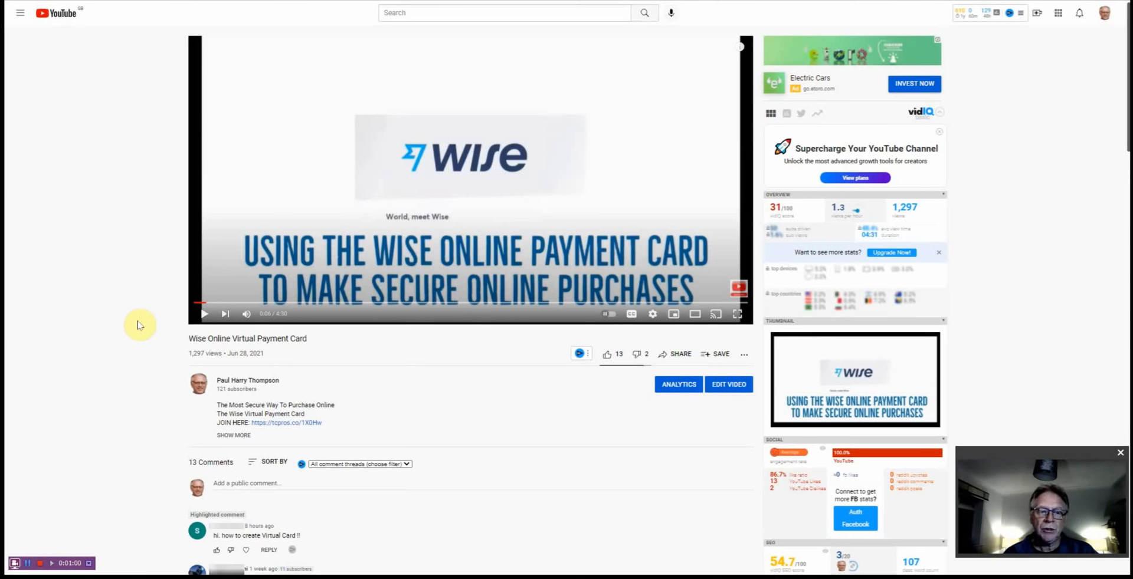
{"action": "mouse_move", "coordinate": [412, 453]}
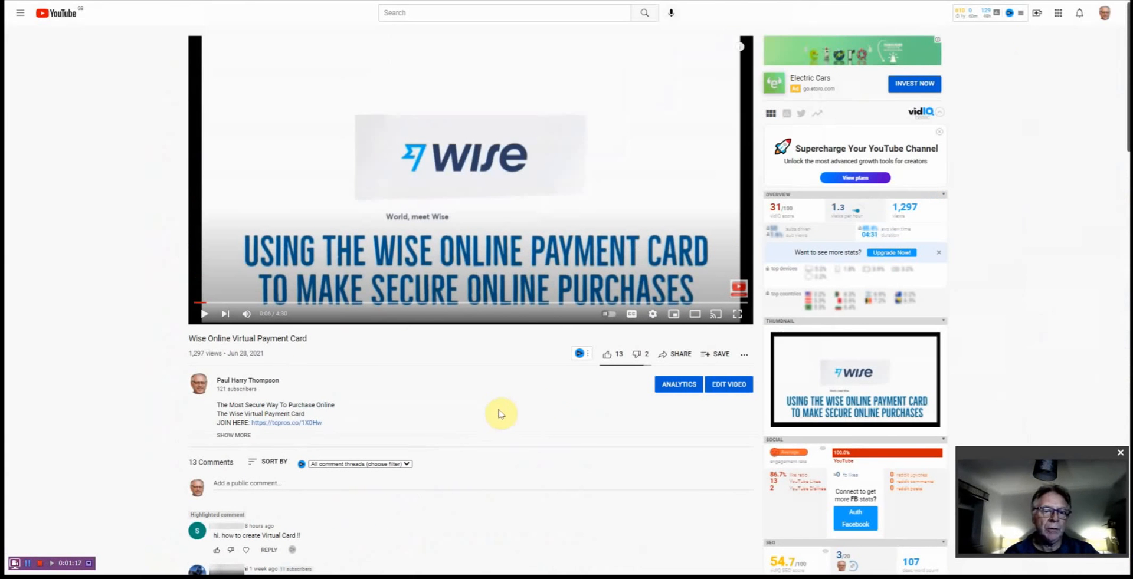
{"action": "mouse_move", "coordinate": [492, 401]}
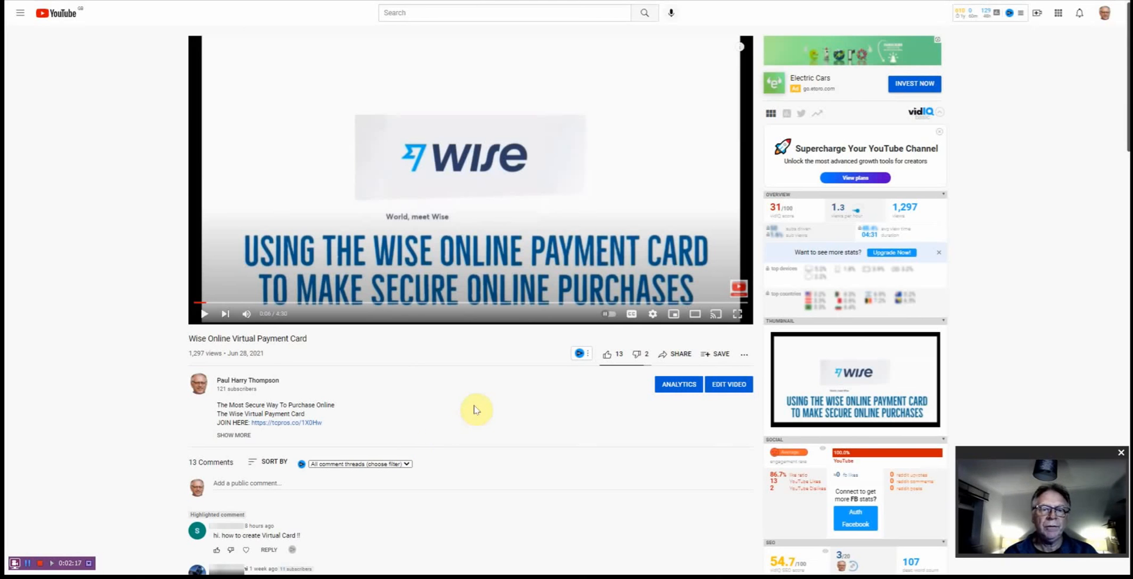
{"action": "mouse_move", "coordinate": [496, 402]}
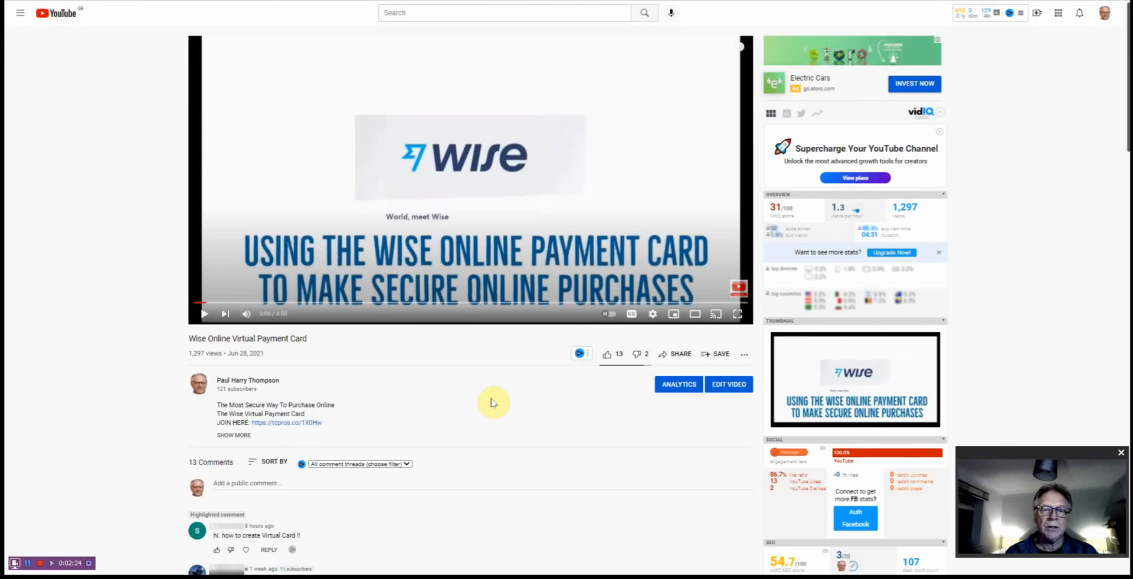
{"action": "mouse_move", "coordinate": [486, 403]}
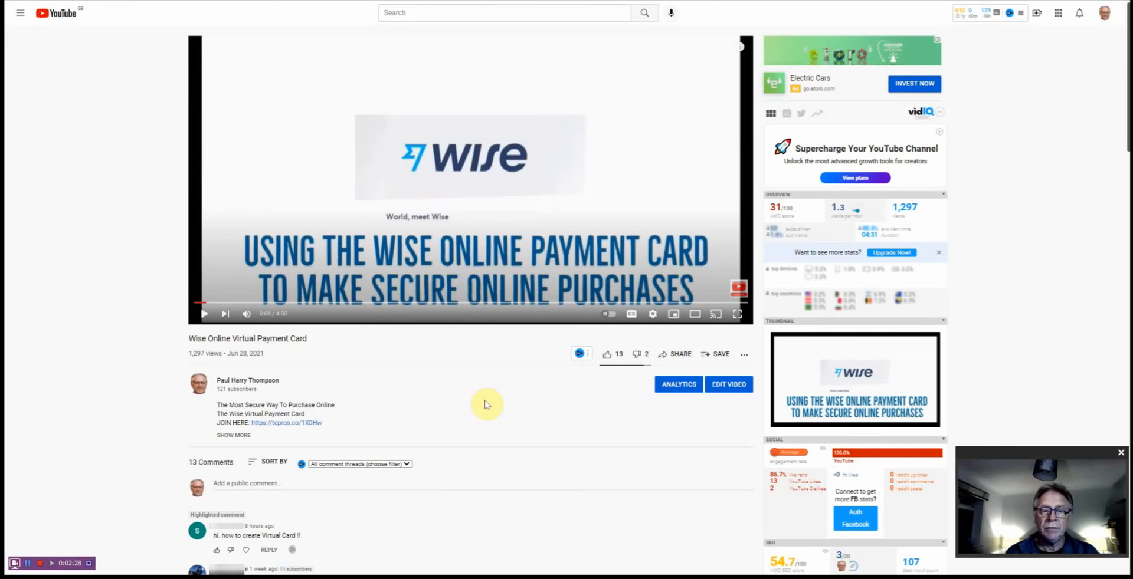
{"action": "mouse_move", "coordinate": [479, 401]}
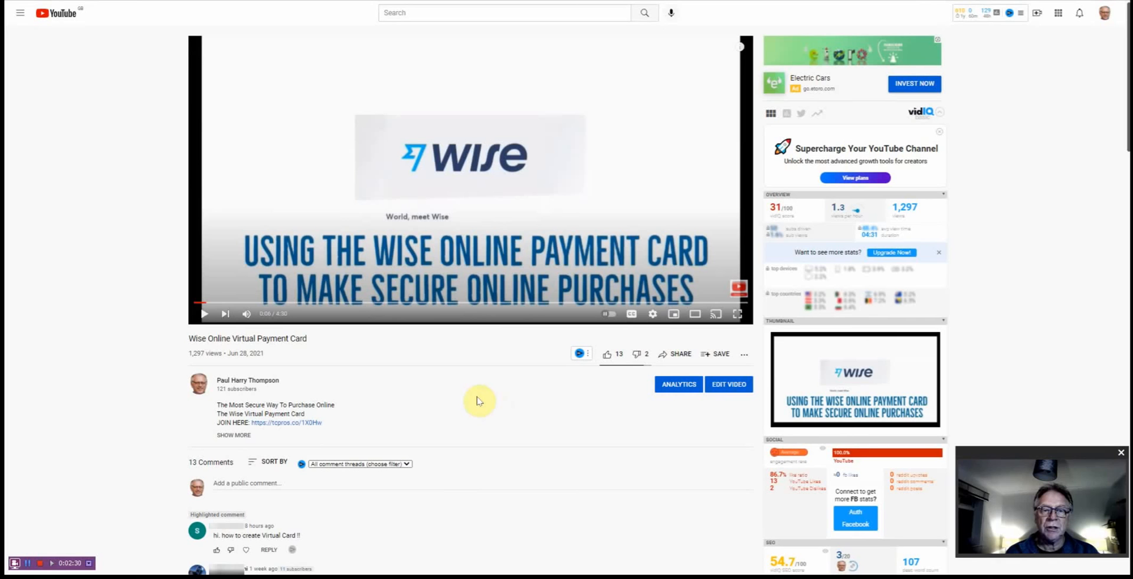
{"action": "mouse_move", "coordinate": [473, 400]}
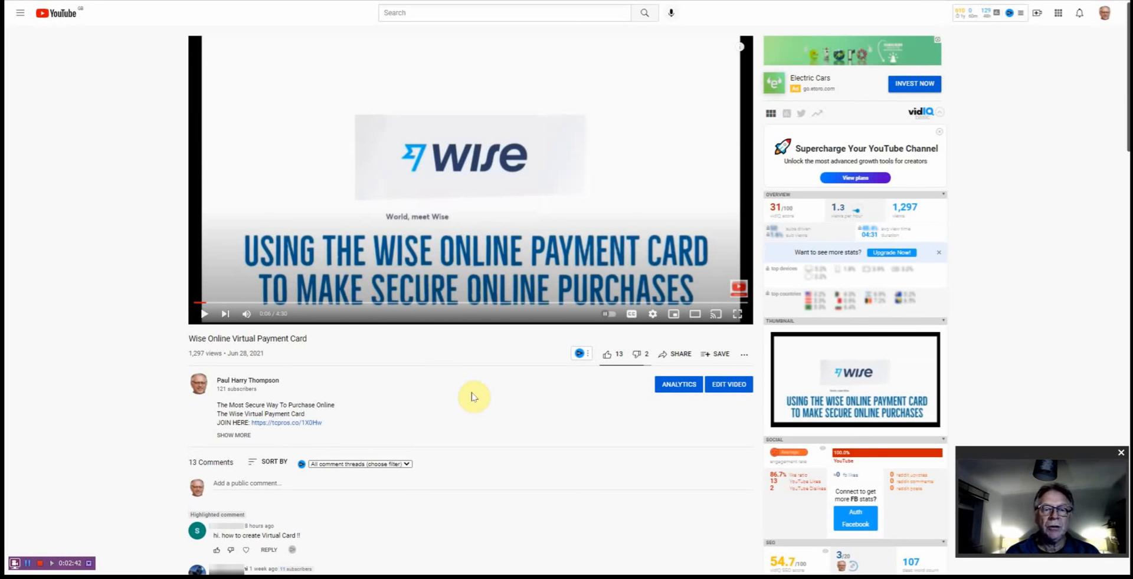
{"action": "mouse_move", "coordinate": [482, 401]}
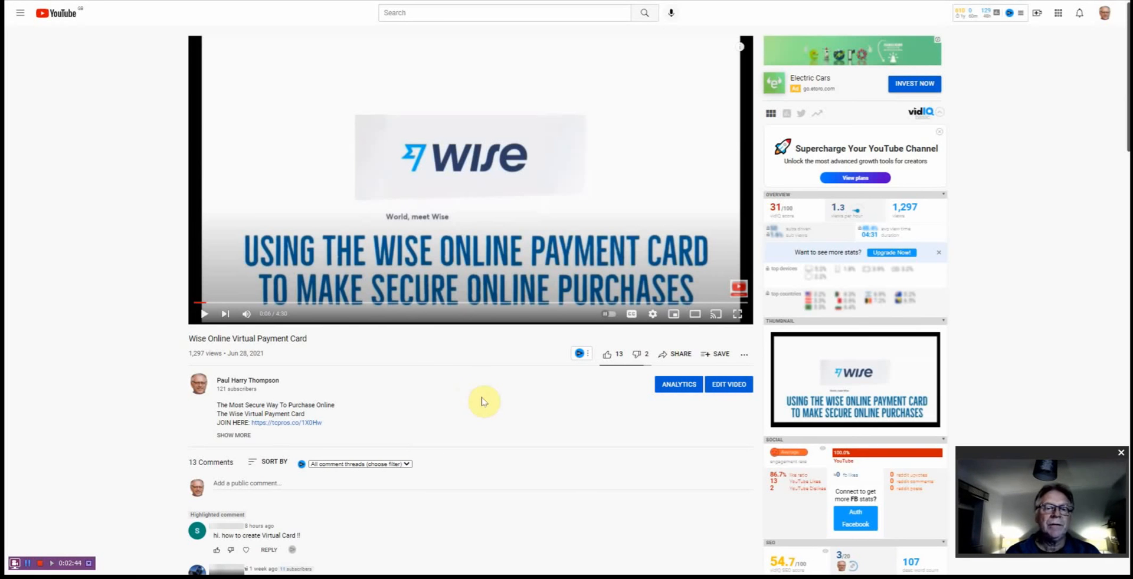
{"action": "mouse_move", "coordinate": [496, 403]}
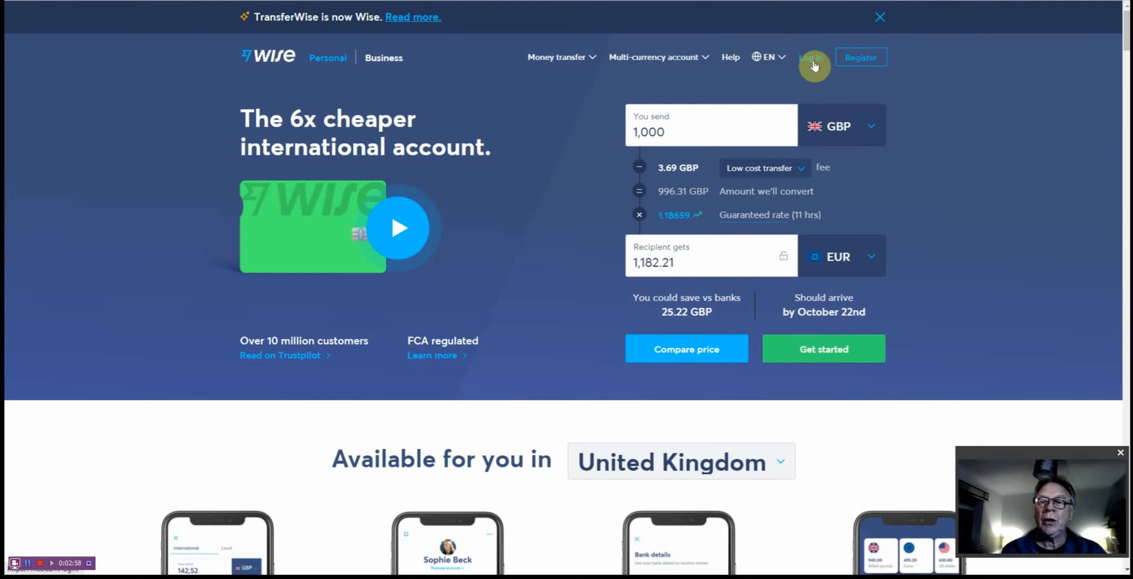
Submit the Wise login credentials and wait for approval in the mobile app
{"action": "left_click", "coordinate": [811, 57]}
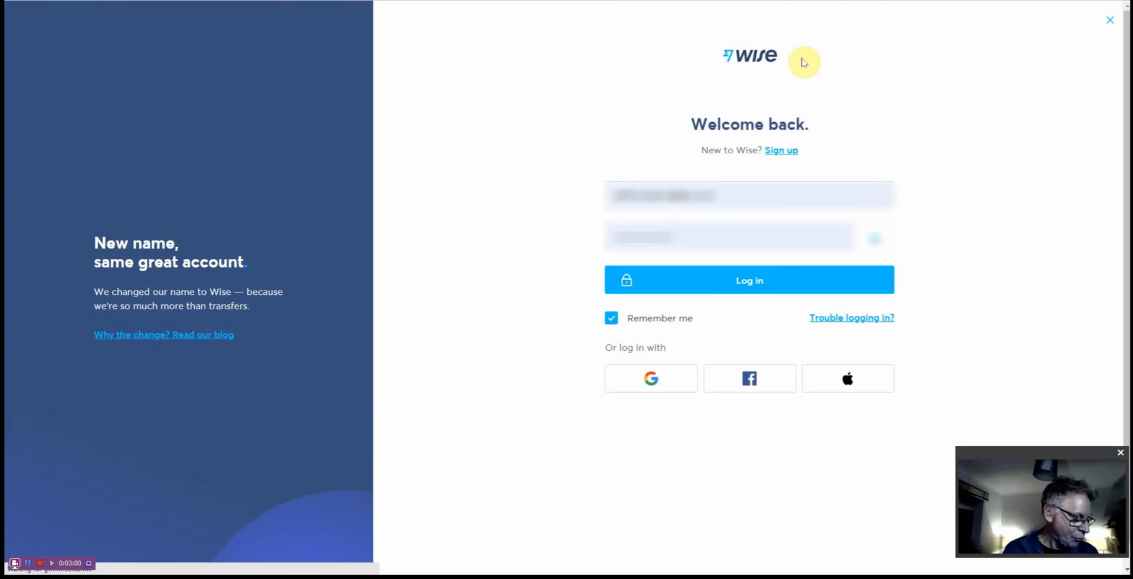
{"action": "left_click", "coordinate": [749, 280]}
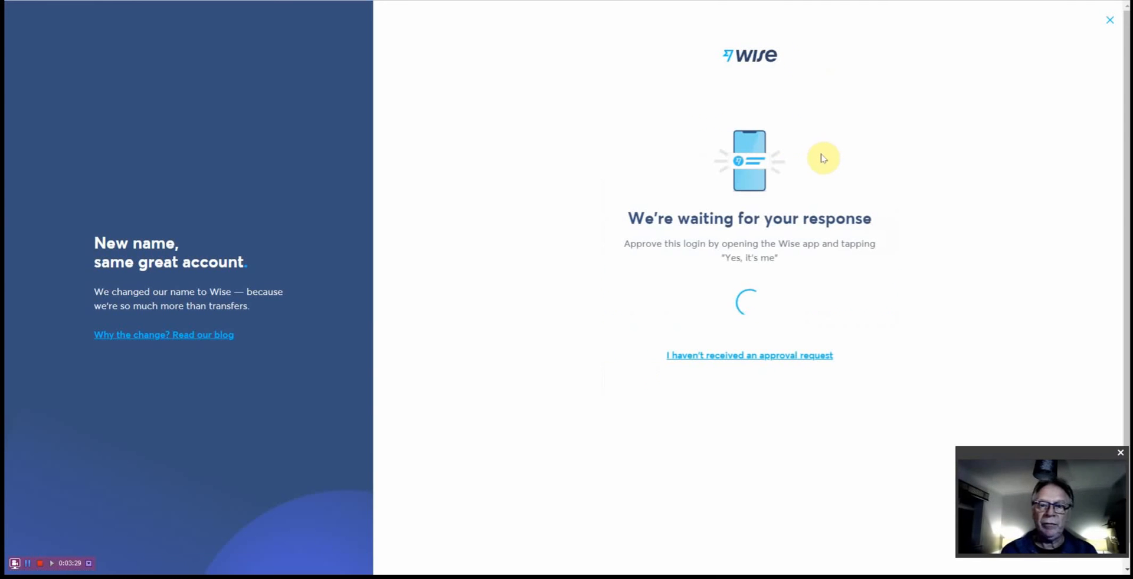
{"action": "mouse_move", "coordinate": [872, 159]}
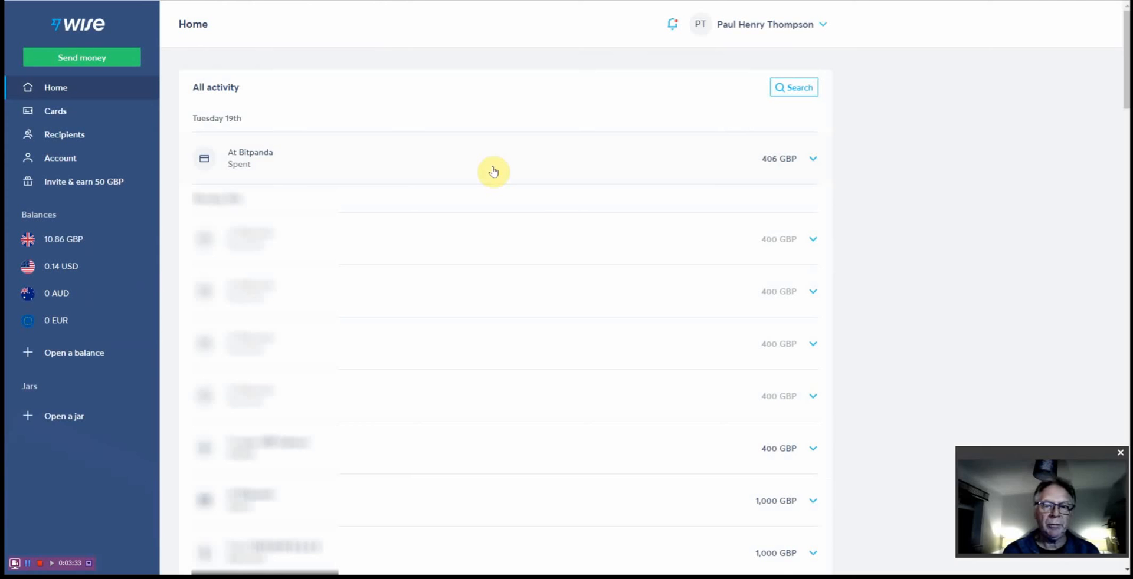
{"action": "mouse_move", "coordinate": [927, 109]}
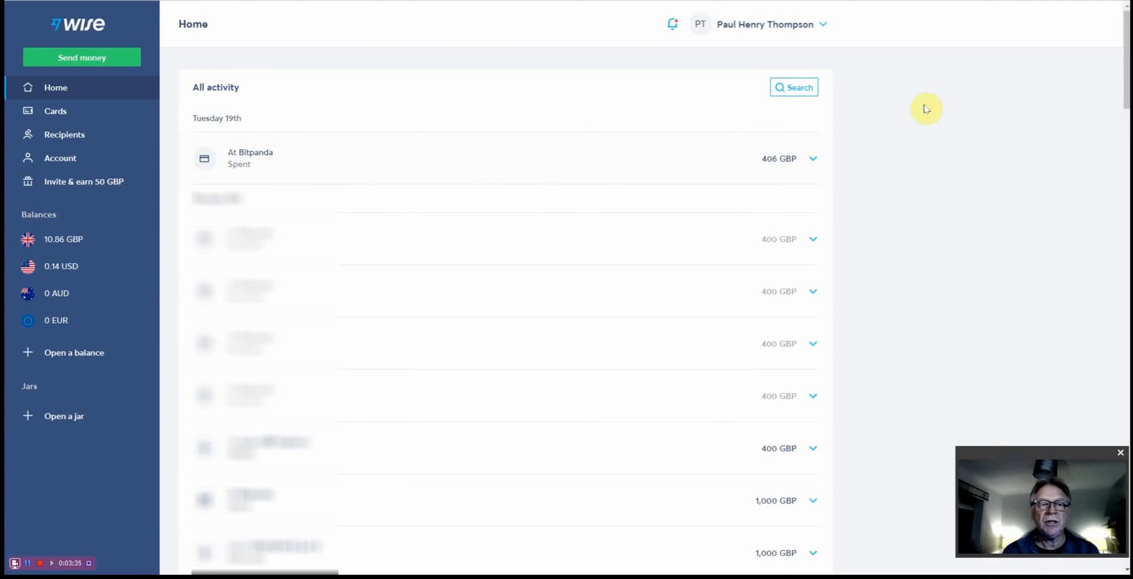
{"action": "mouse_move", "coordinate": [443, 120]}
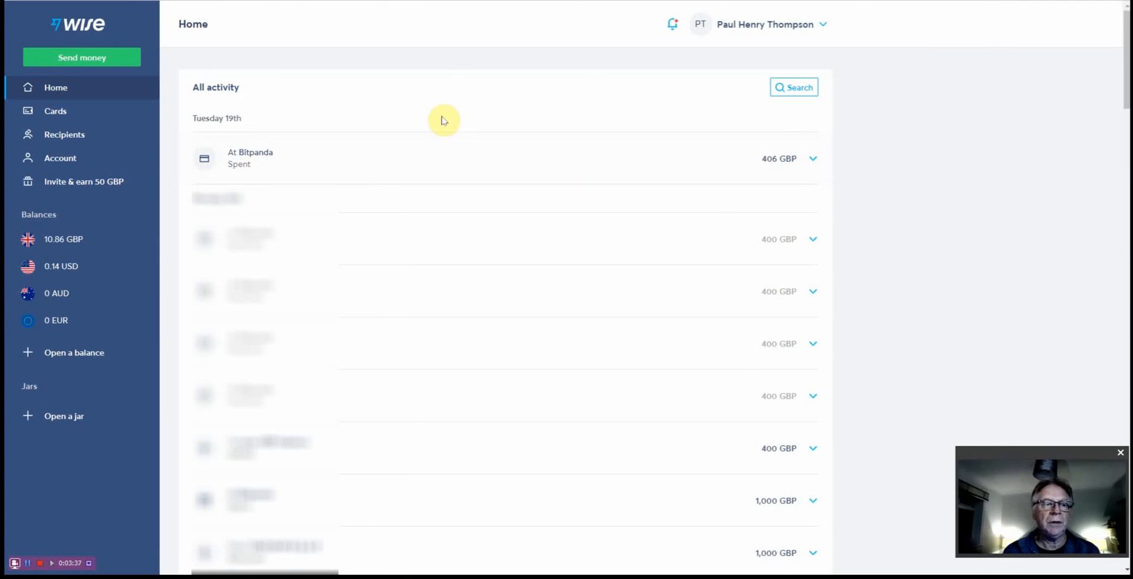
{"action": "mouse_move", "coordinate": [441, 115]}
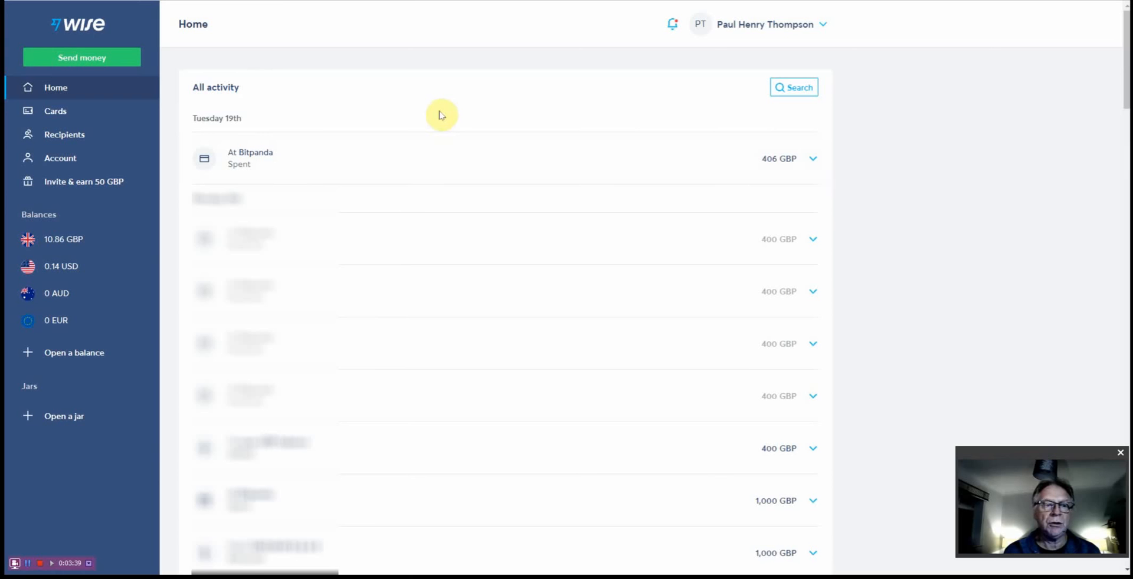
{"action": "mouse_move", "coordinate": [450, 120]}
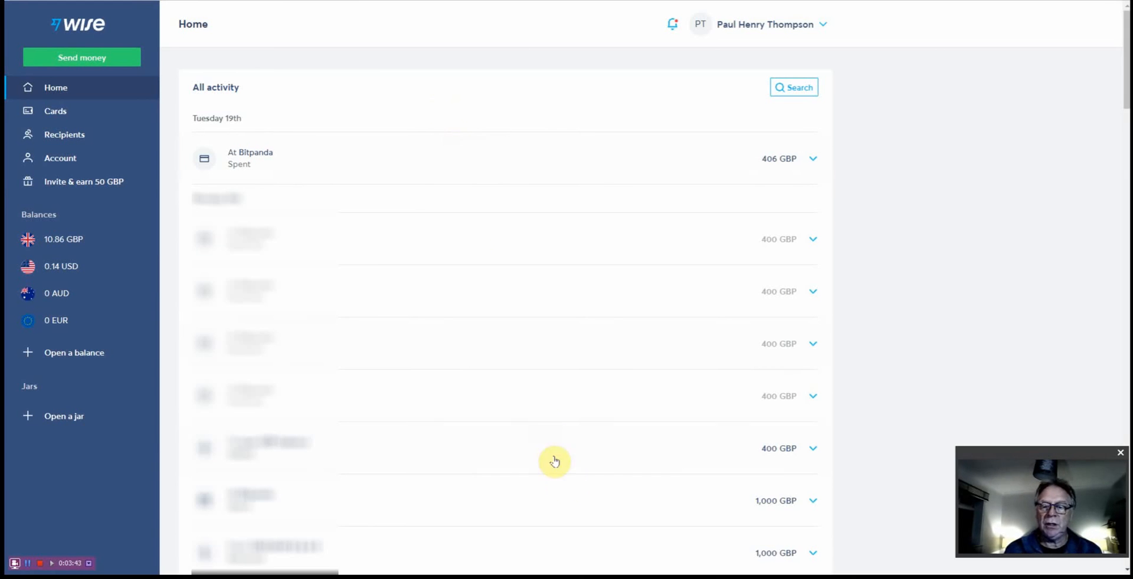
{"action": "mouse_move", "coordinate": [531, 467]}
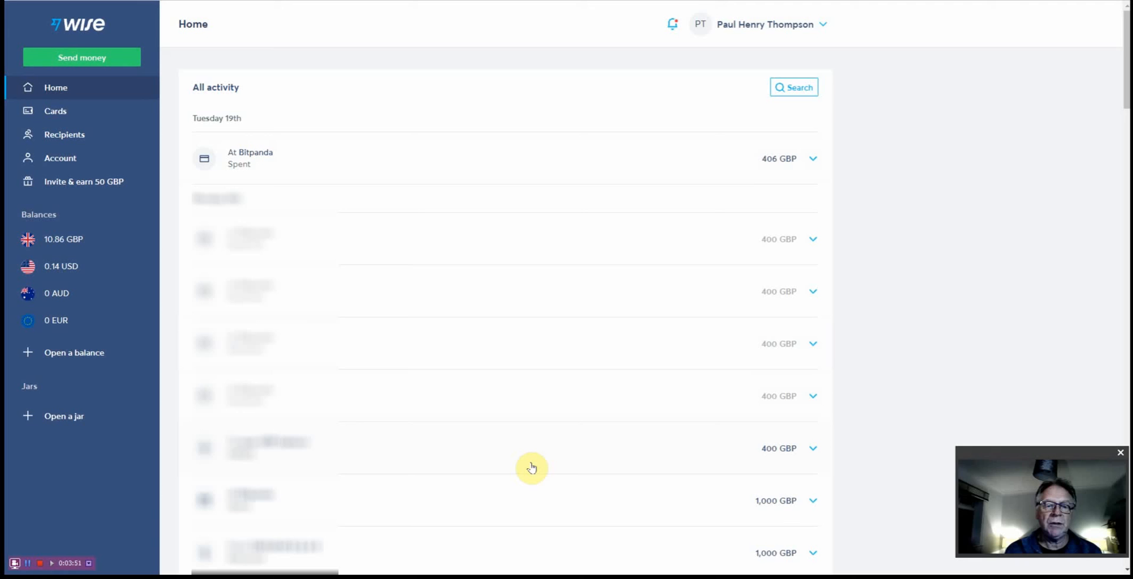
{"action": "mouse_move", "coordinate": [426, 126]}
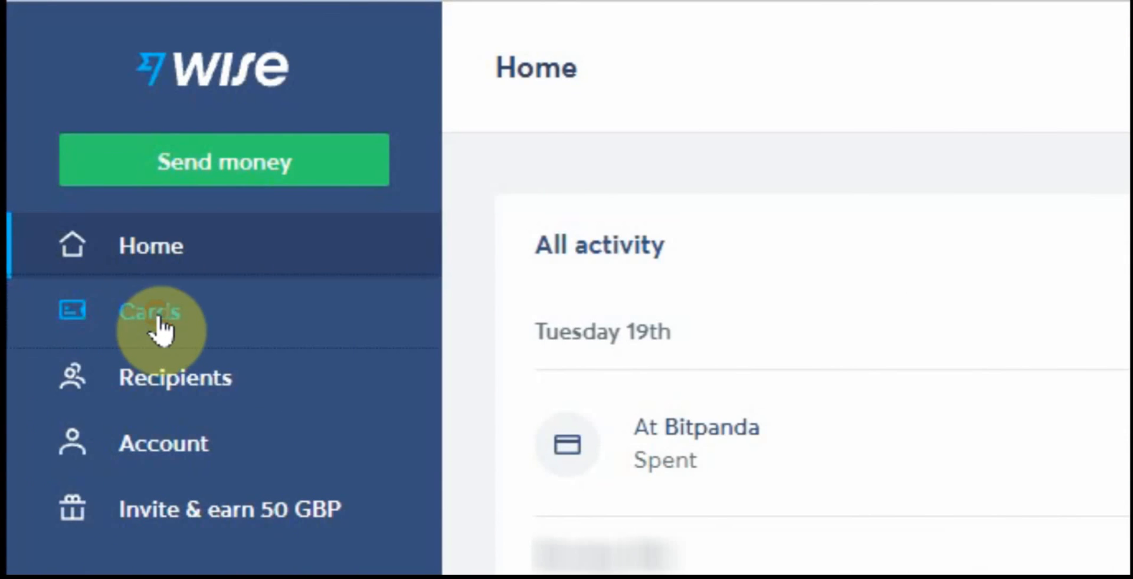
From the Cards page, get a new digital Visa card ending 2002
{"action": "left_click", "coordinate": [150, 310]}
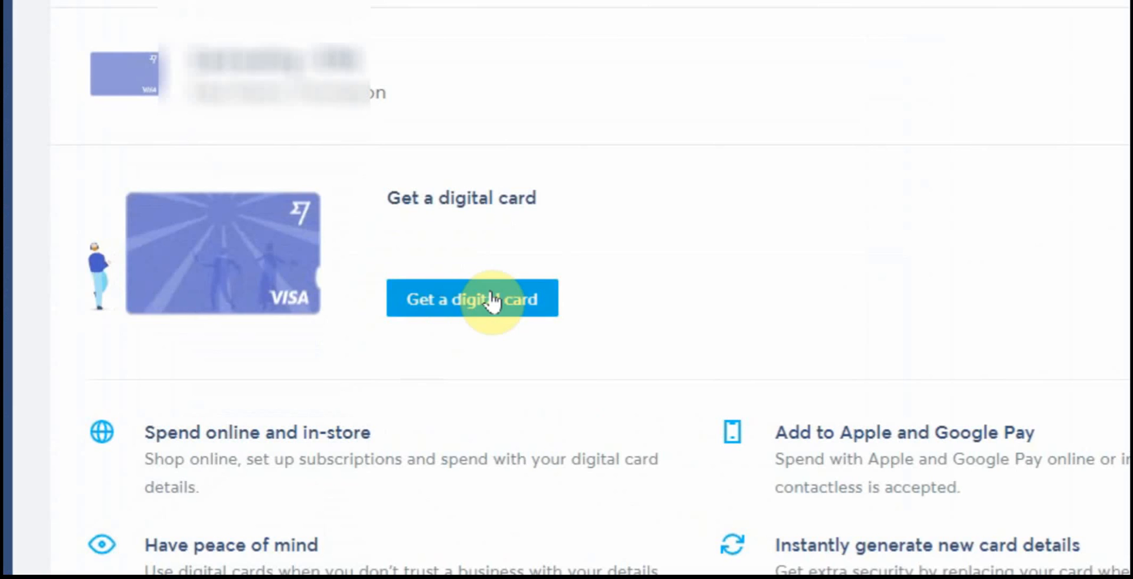
{"action": "left_click", "coordinate": [473, 299]}
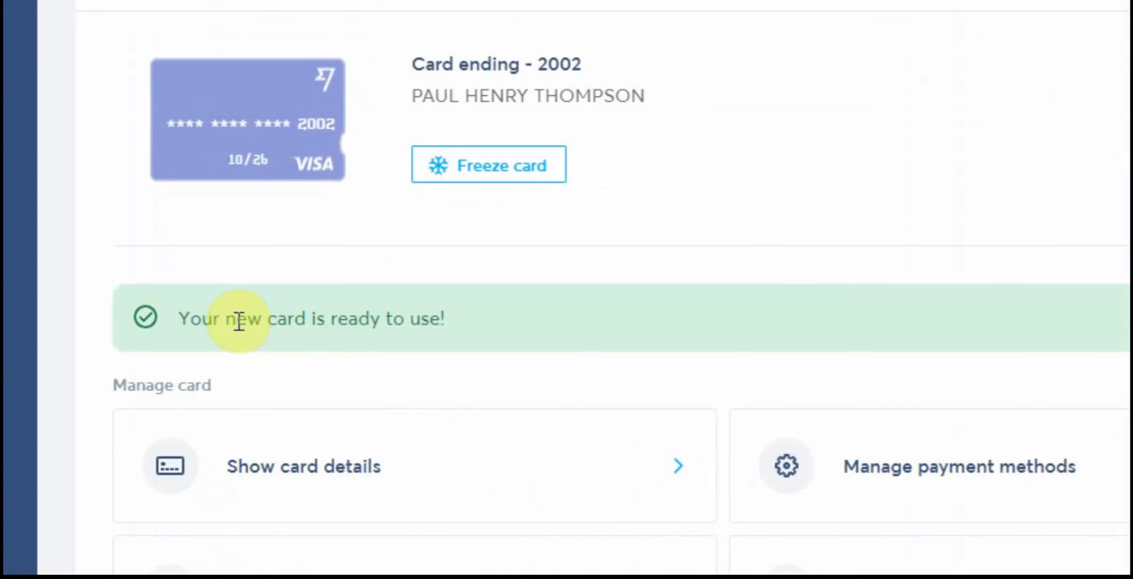
{"action": "scroll", "scroll_direction": "down", "scroll_amount": 3}
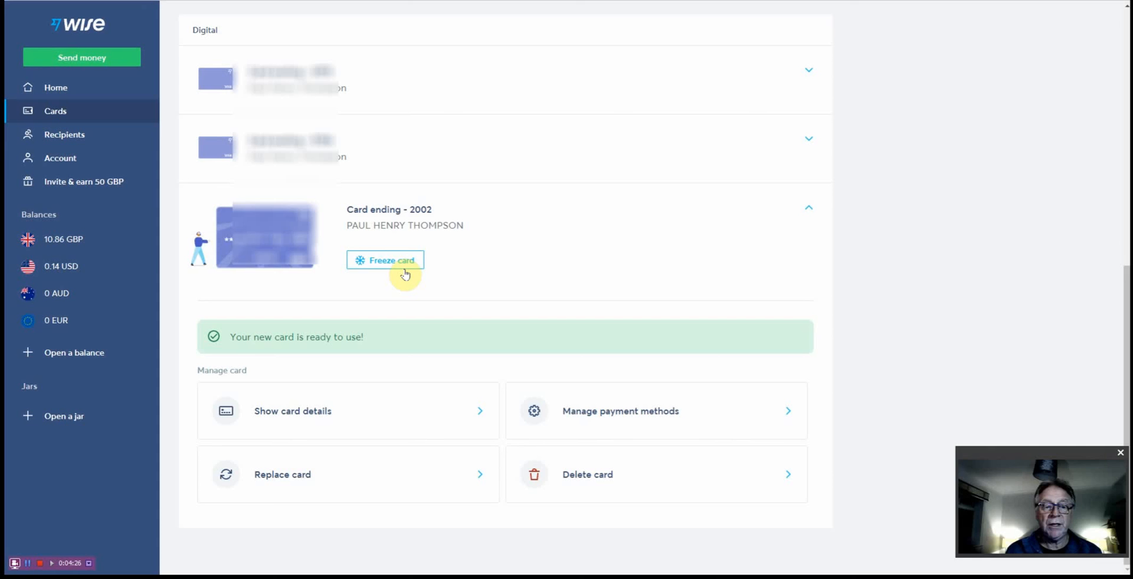
Freeze the card ending 2002 and view its number, expiry and security code
{"action": "left_click", "coordinate": [386, 260]}
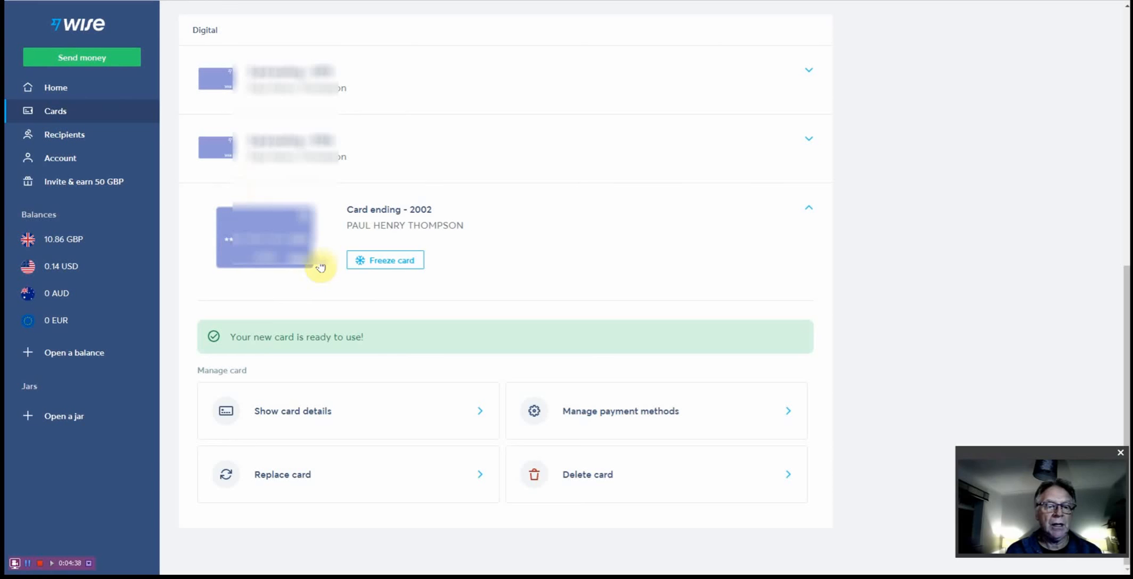
{"action": "mouse_move", "coordinate": [394, 270]}
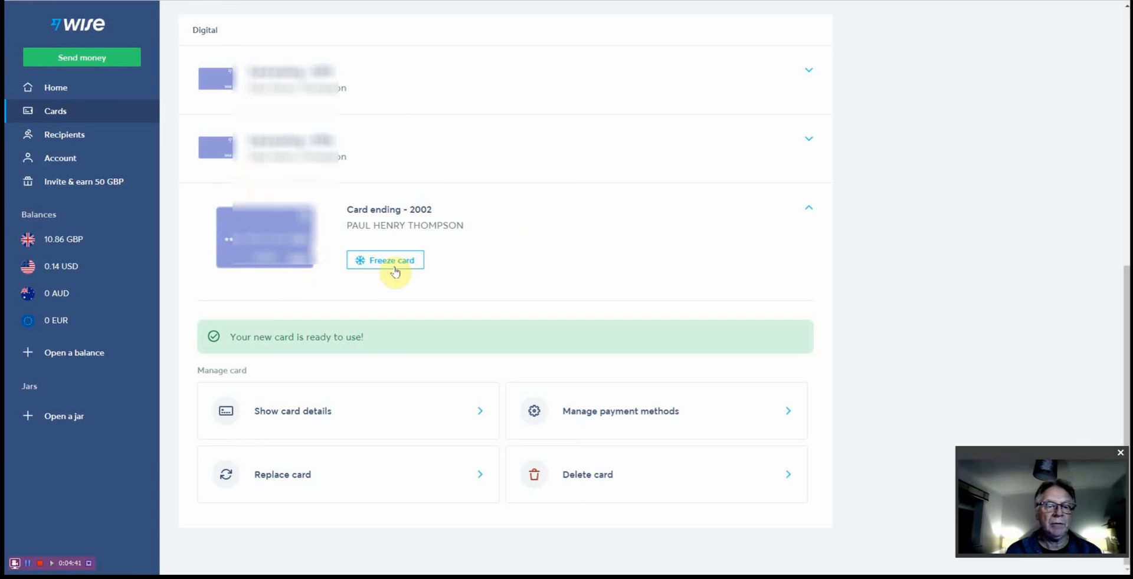
{"action": "left_click", "coordinate": [385, 260]}
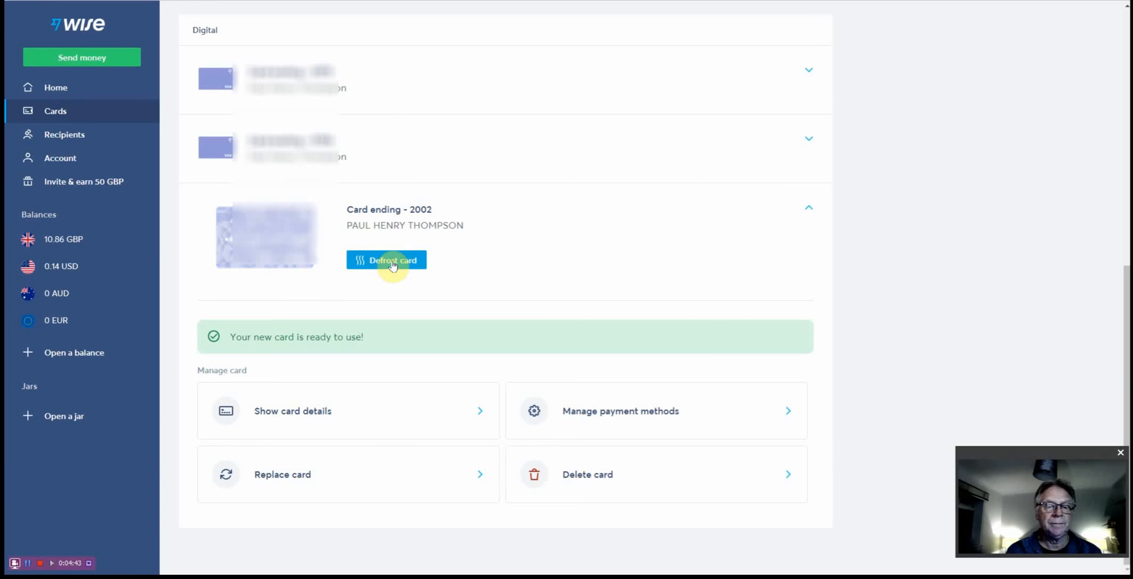
{"action": "mouse_move", "coordinate": [360, 410]}
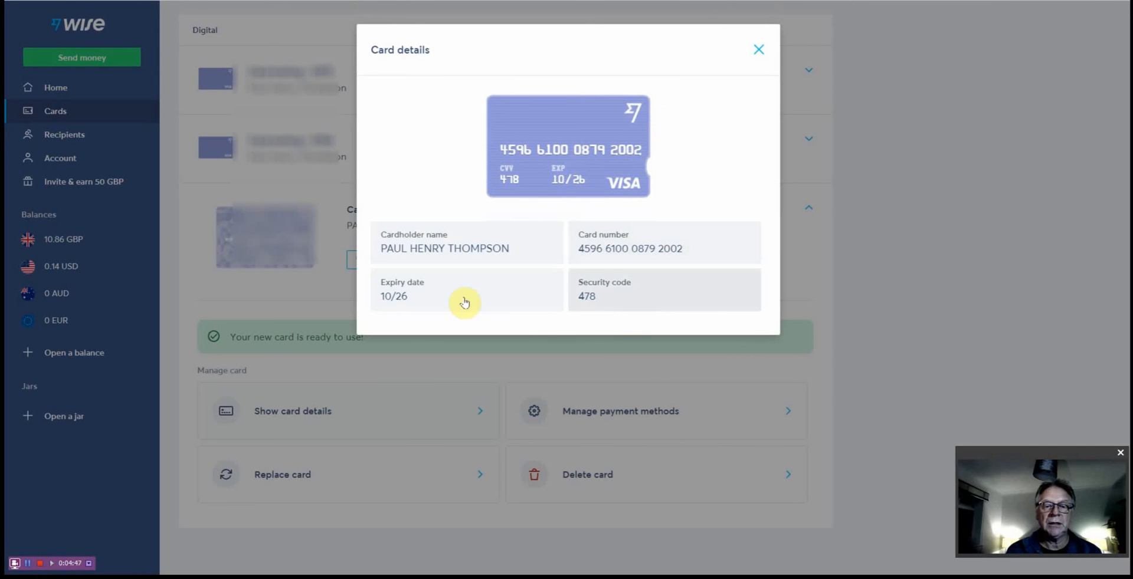
{"action": "left_click", "coordinate": [758, 49]}
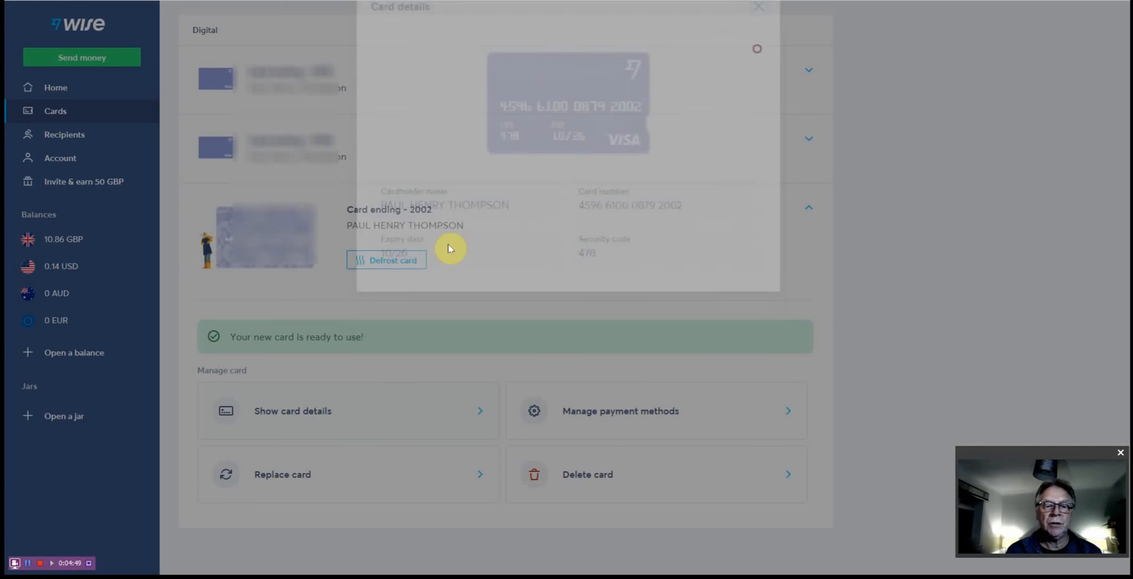
{"action": "left_click", "coordinate": [757, 7]}
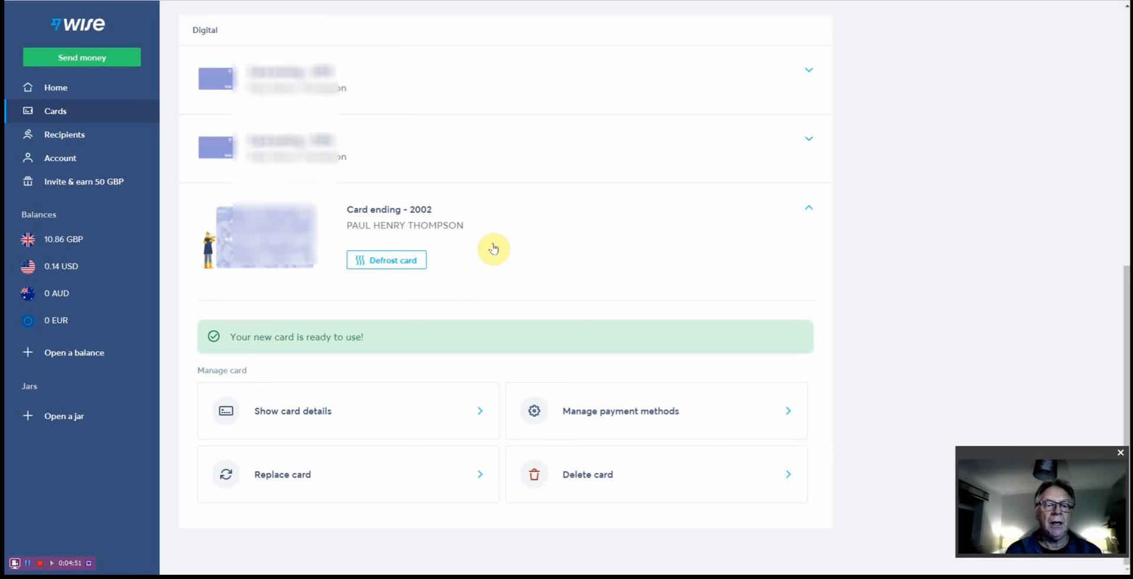
{"action": "mouse_move", "coordinate": [417, 277]}
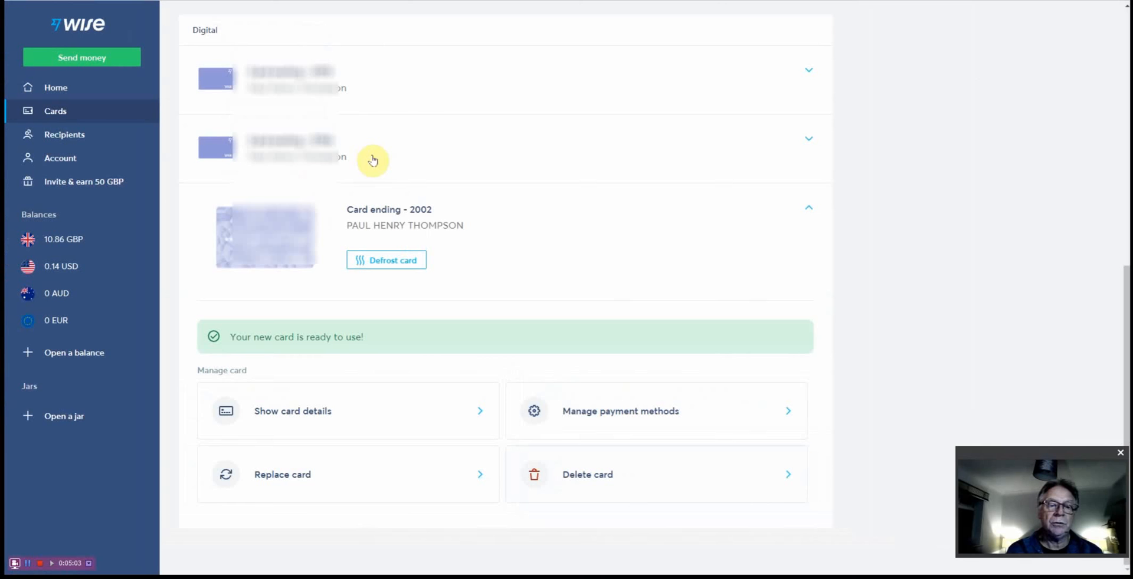
{"action": "mouse_move", "coordinate": [483, 243]}
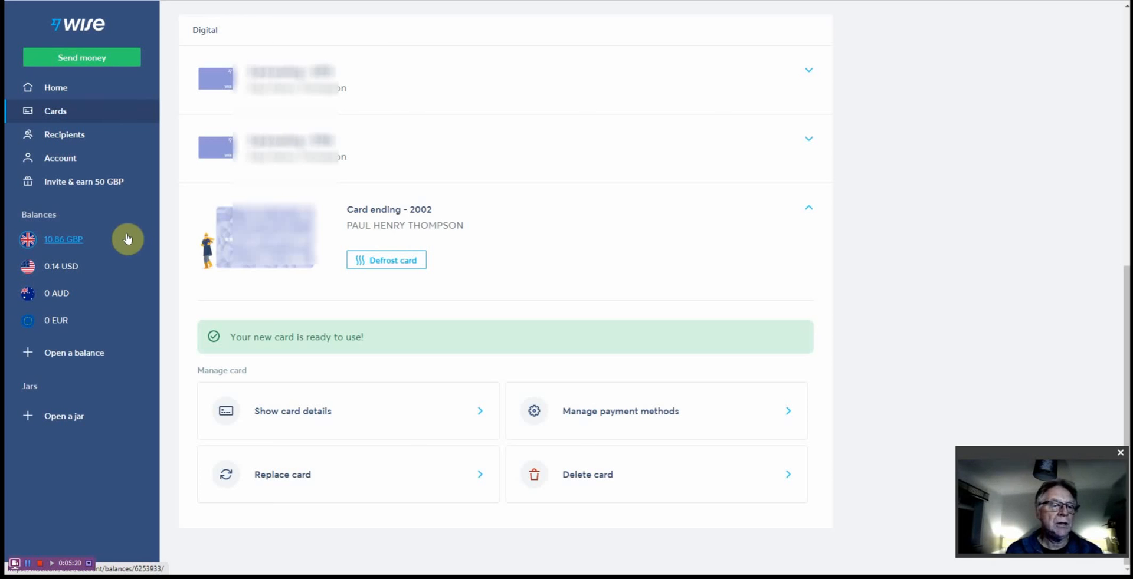
{"action": "mouse_move", "coordinate": [64, 239]}
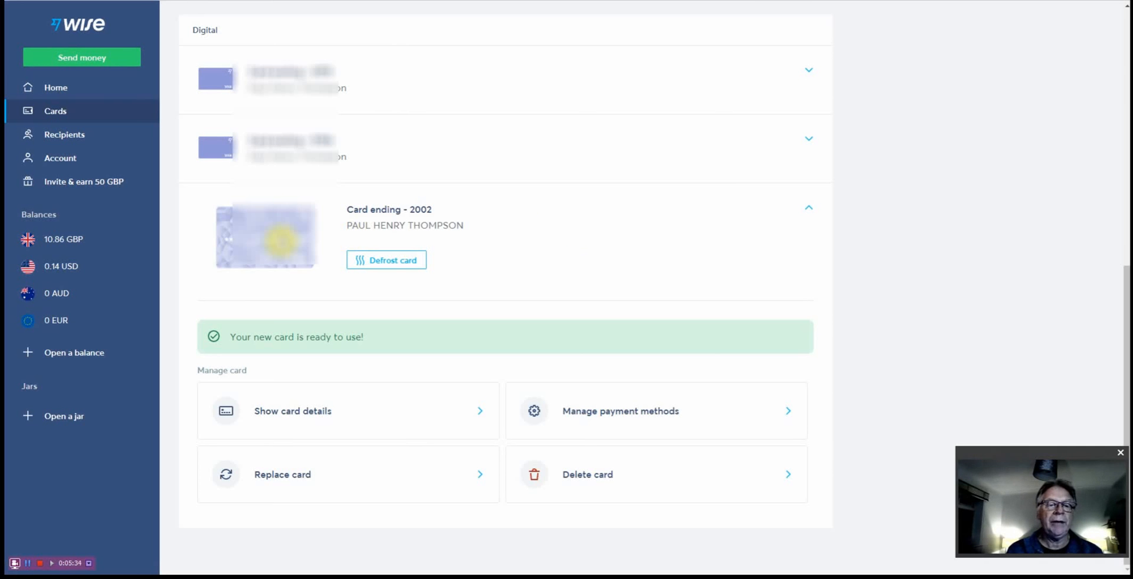
{"action": "mouse_move", "coordinate": [75, 282]}
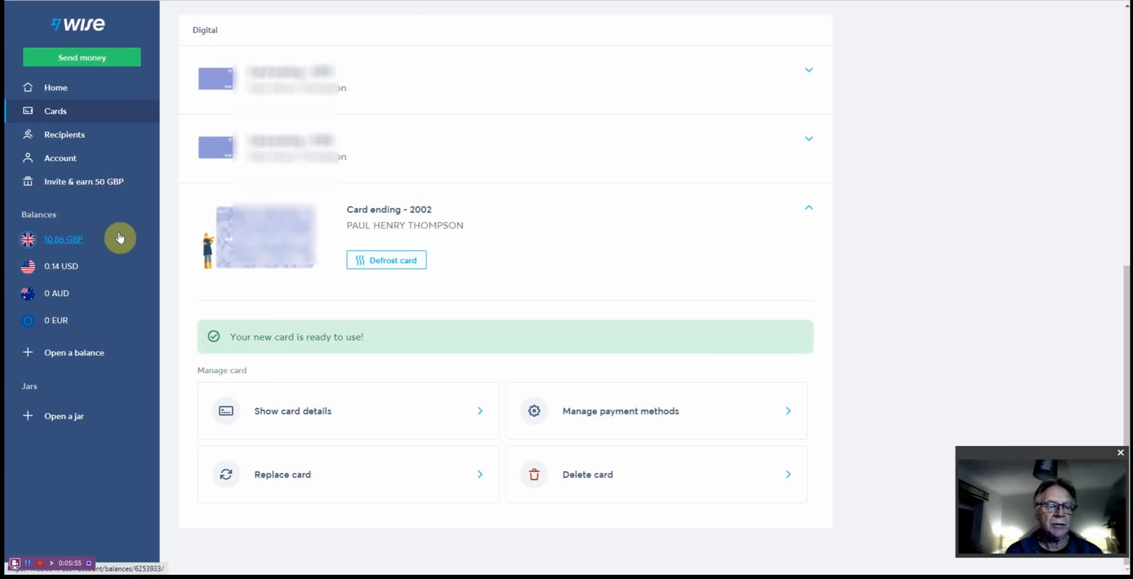
{"action": "mouse_move", "coordinate": [125, 243]}
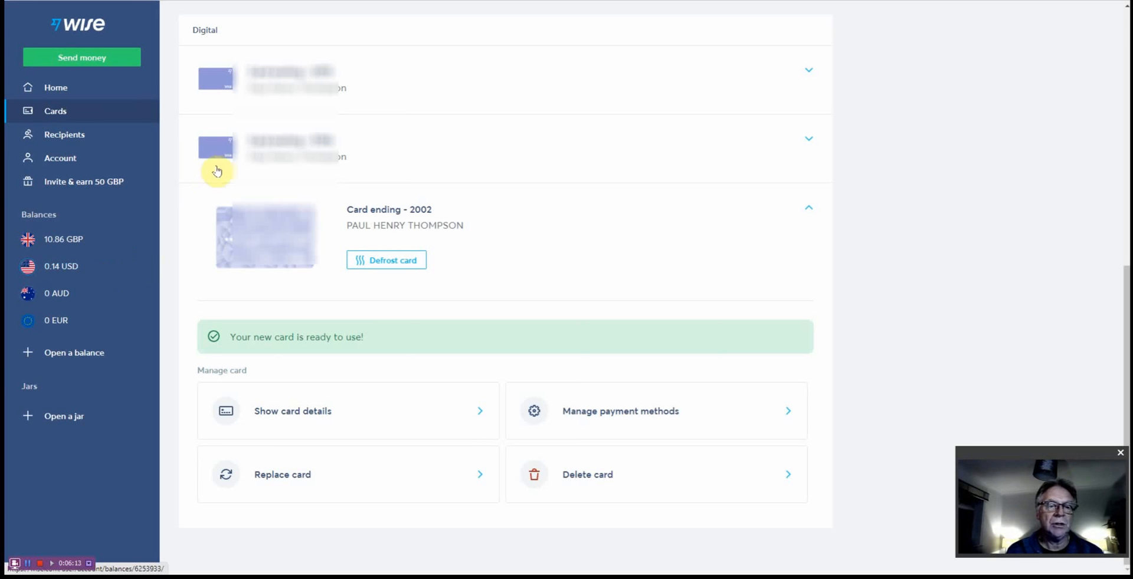
{"action": "mouse_move", "coordinate": [582, 128]}
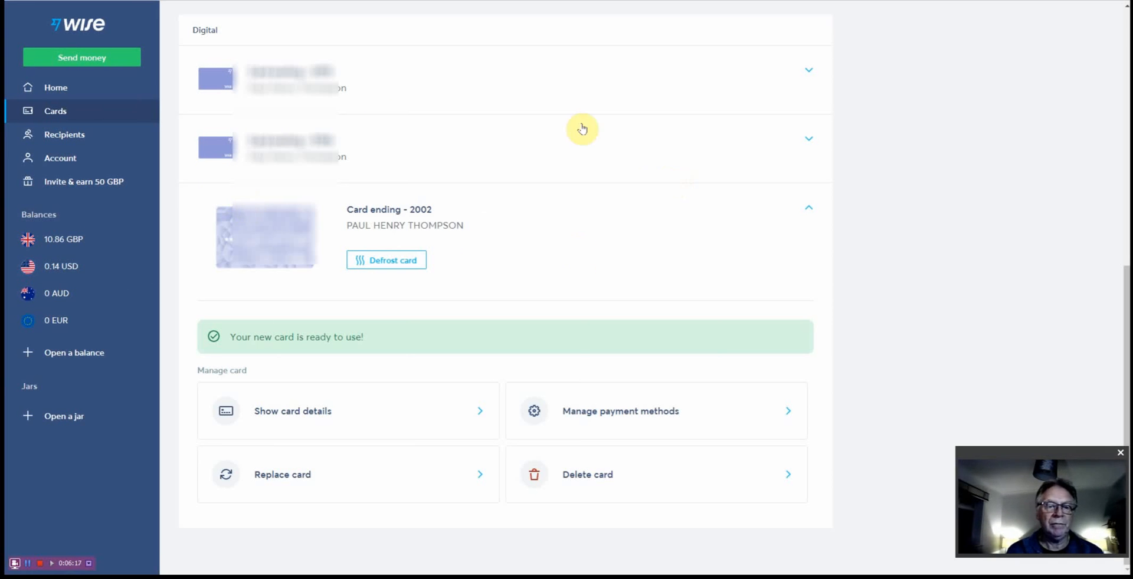
{"action": "mouse_move", "coordinate": [551, 263]}
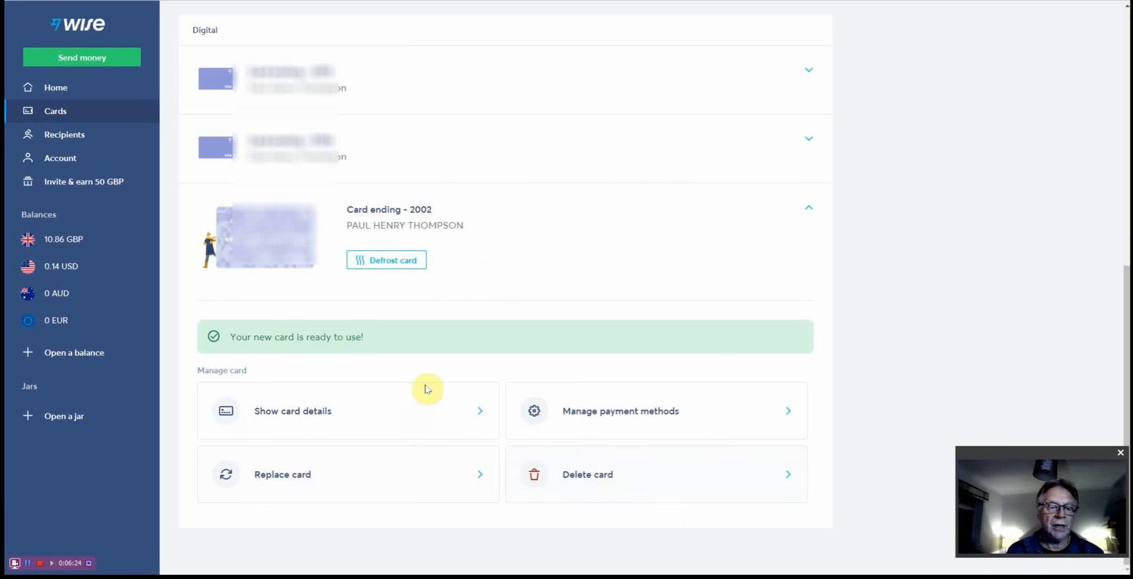
{"action": "mouse_move", "coordinate": [315, 339]}
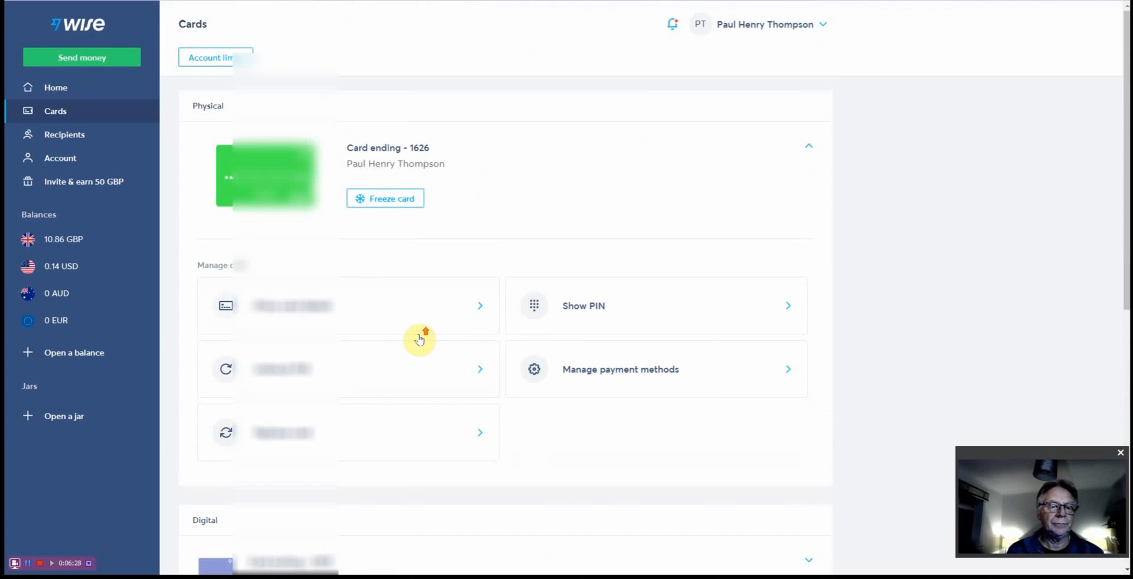
Delete the frozen card ending 2002 from the Digital cards section
{"action": "scroll", "scroll_direction": "down", "scroll_amount": 3}
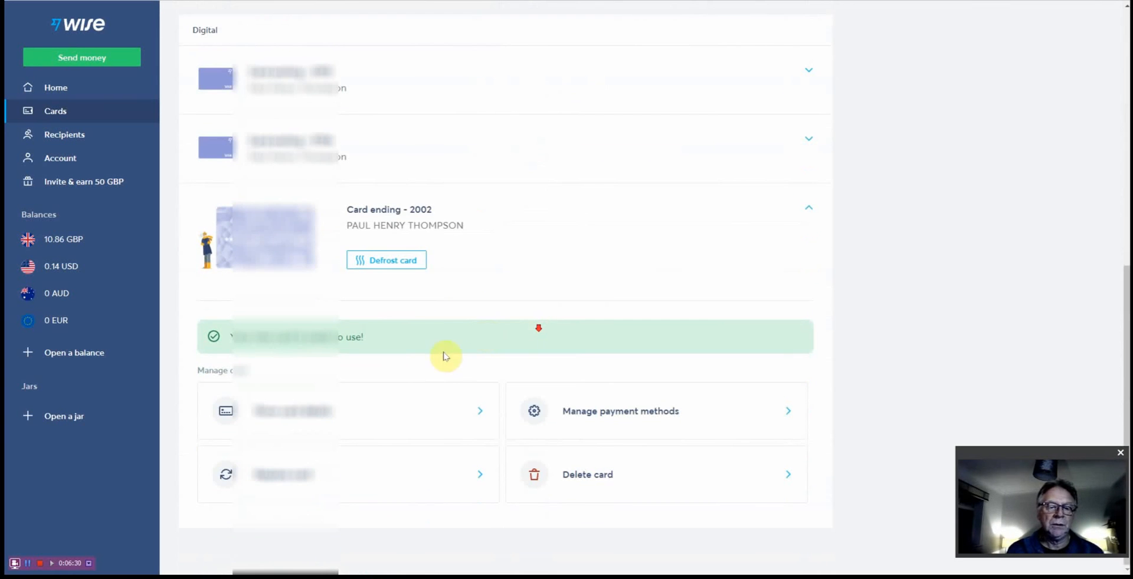
{"action": "mouse_move", "coordinate": [479, 451]}
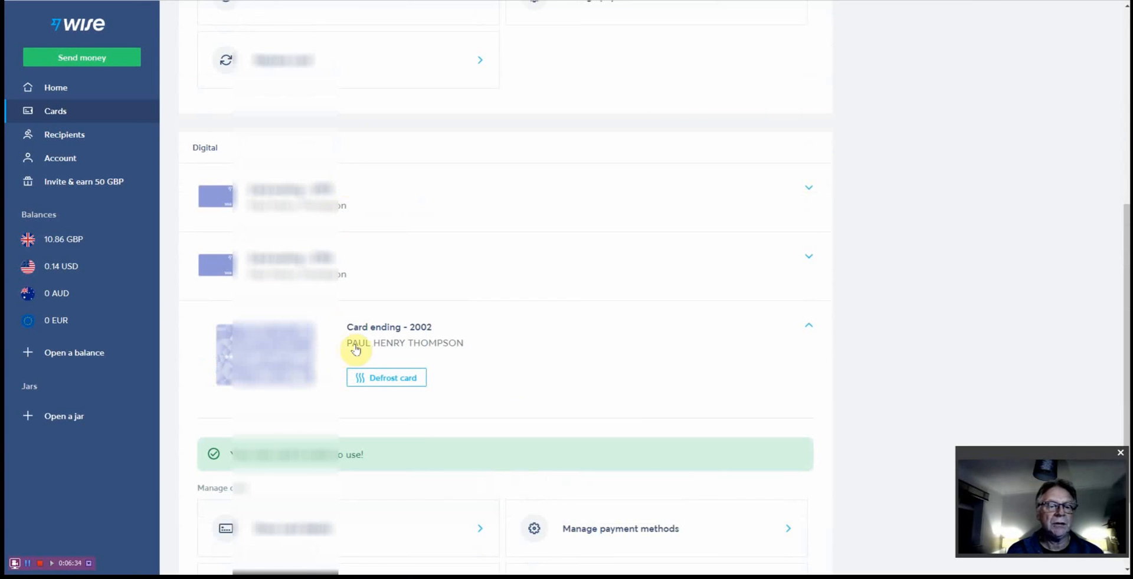
{"action": "mouse_move", "coordinate": [520, 378]}
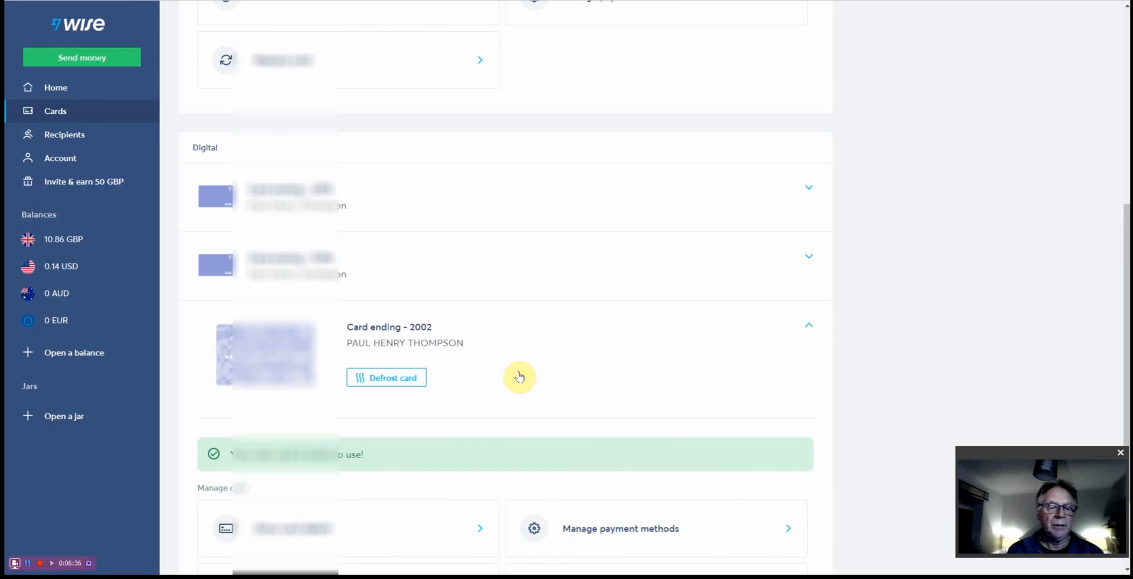
{"action": "left_click", "coordinate": [587, 474]}
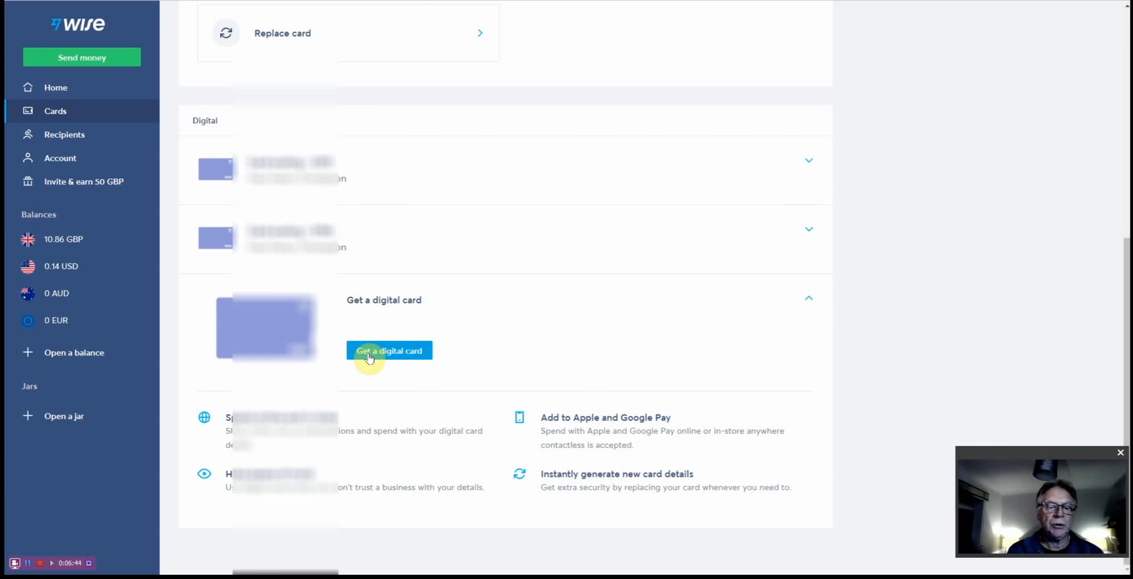
{"action": "mouse_move", "coordinate": [464, 232]}
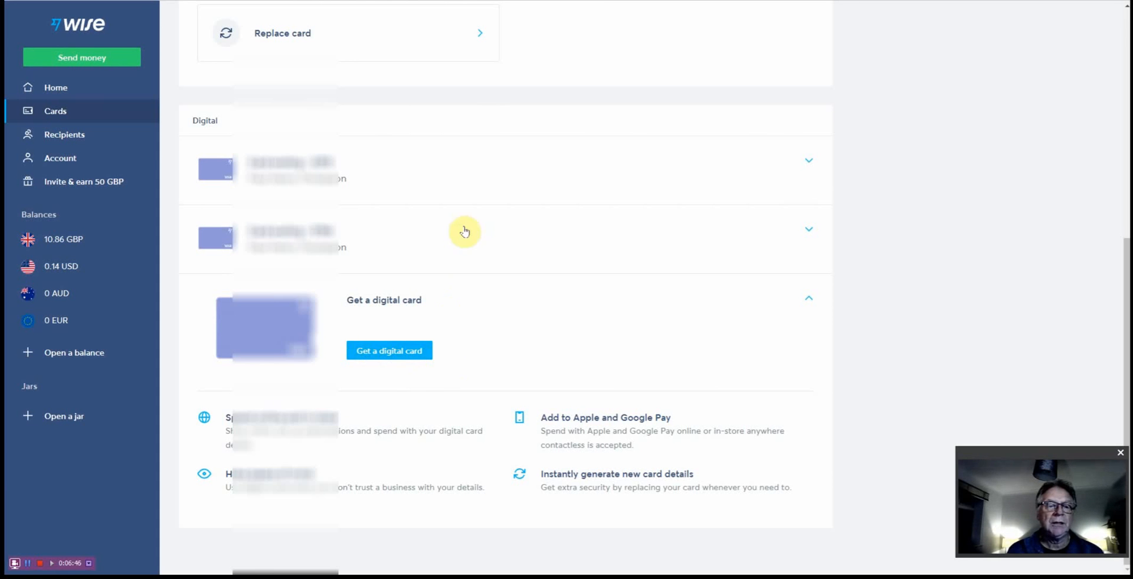
{"action": "mouse_move", "coordinate": [636, 154]}
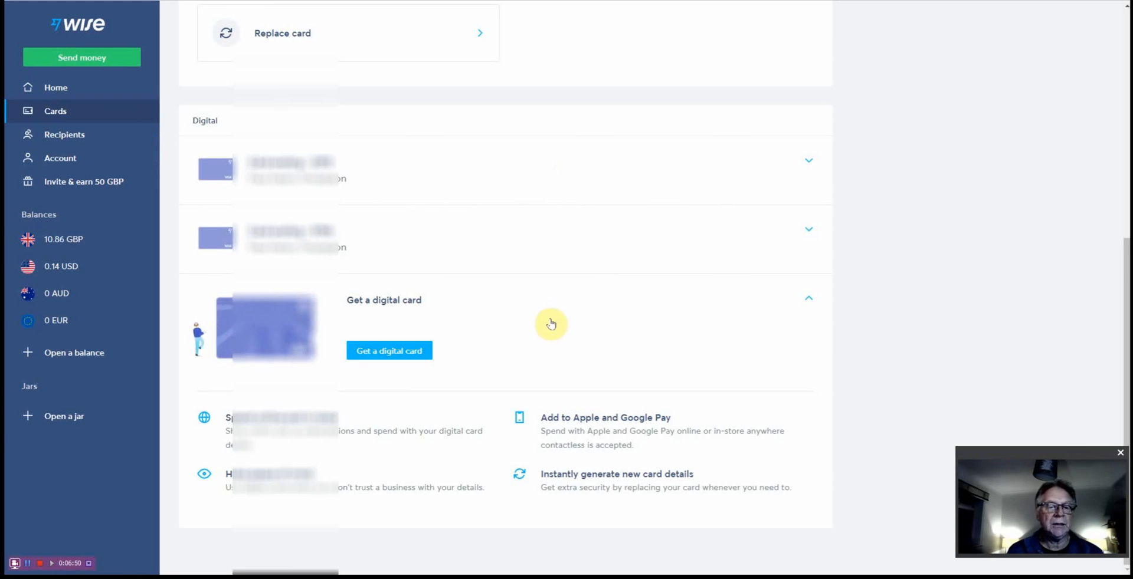
{"action": "mouse_move", "coordinate": [547, 346]}
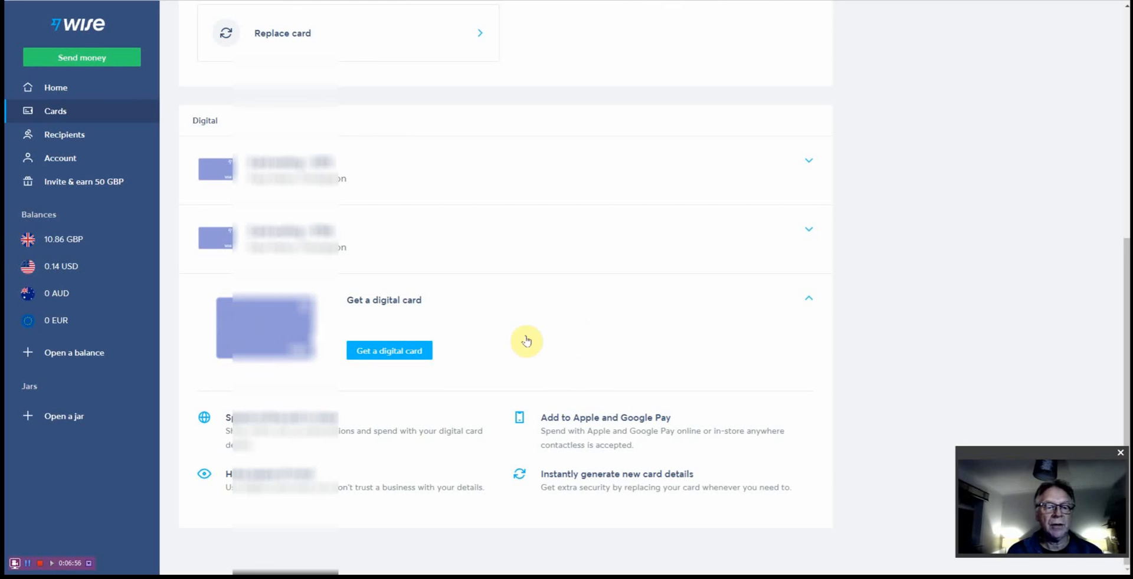
{"action": "mouse_move", "coordinate": [536, 341]}
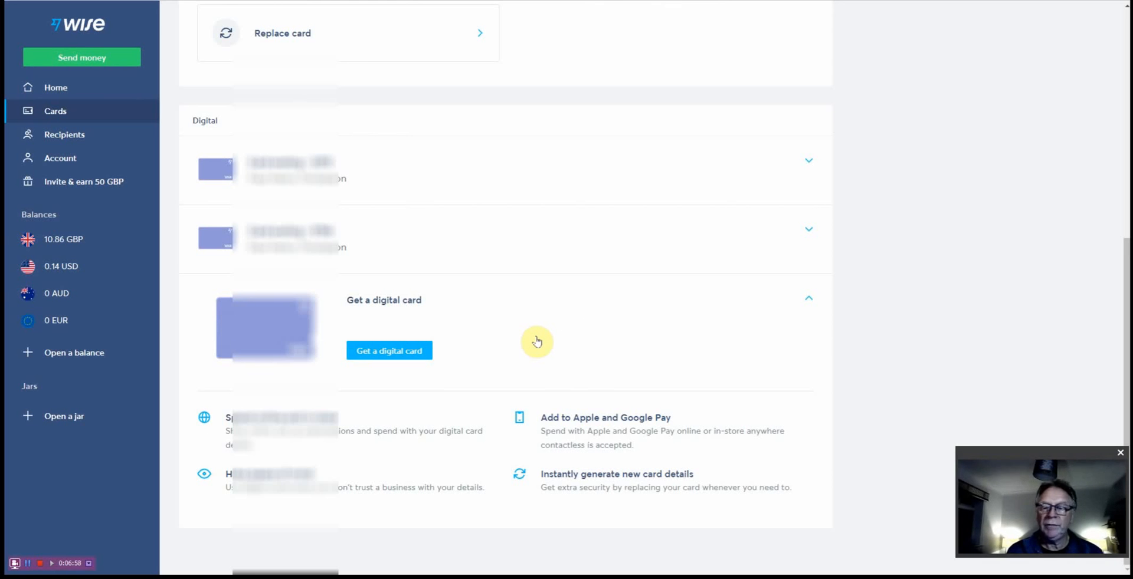
{"action": "mouse_move", "coordinate": [515, 342]}
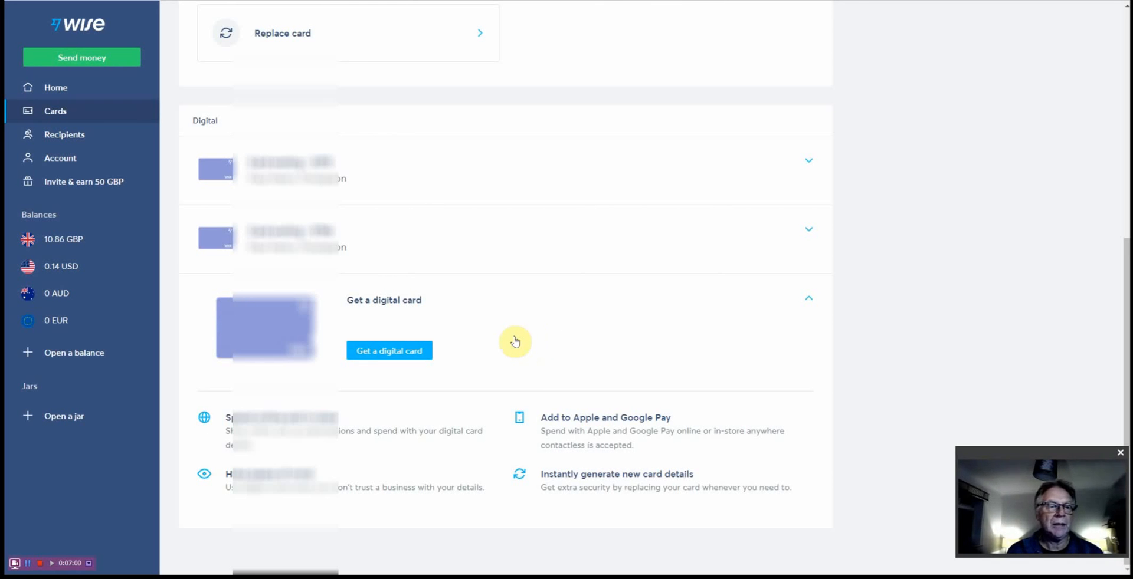